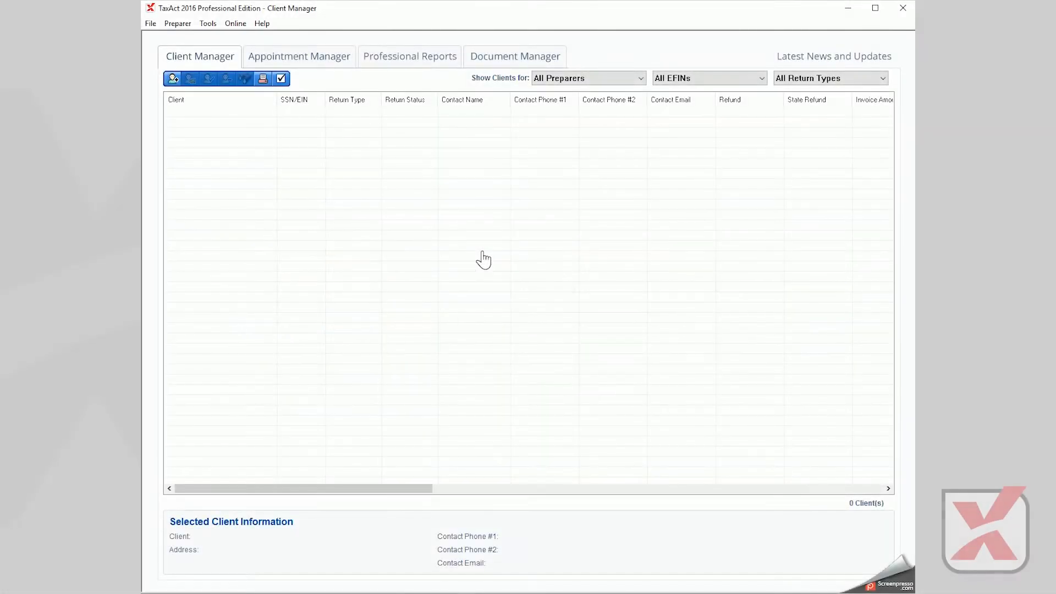
mouse_move(314, 189)
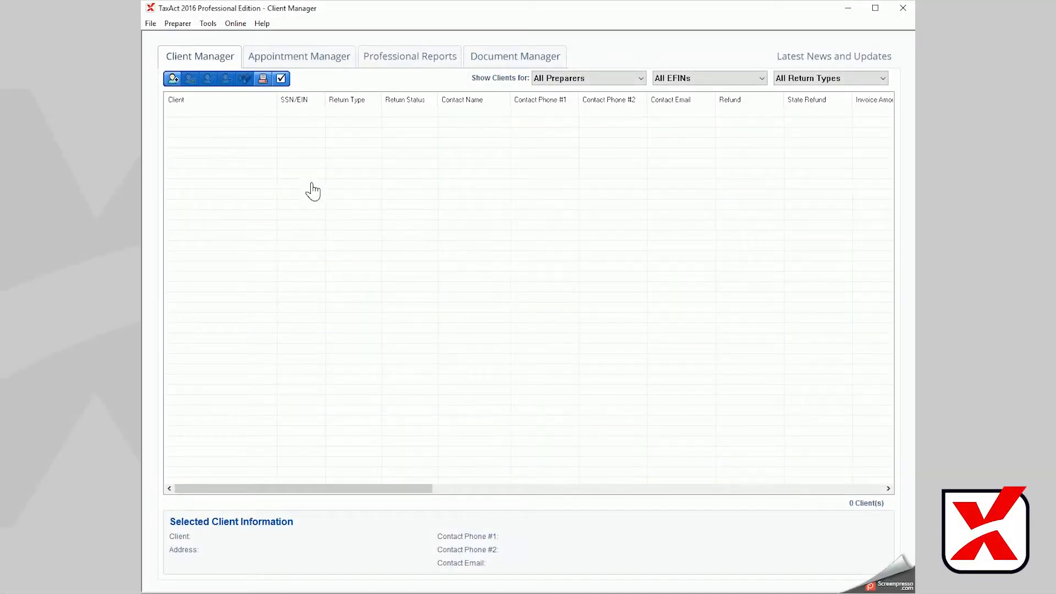
mouse_move(173, 79)
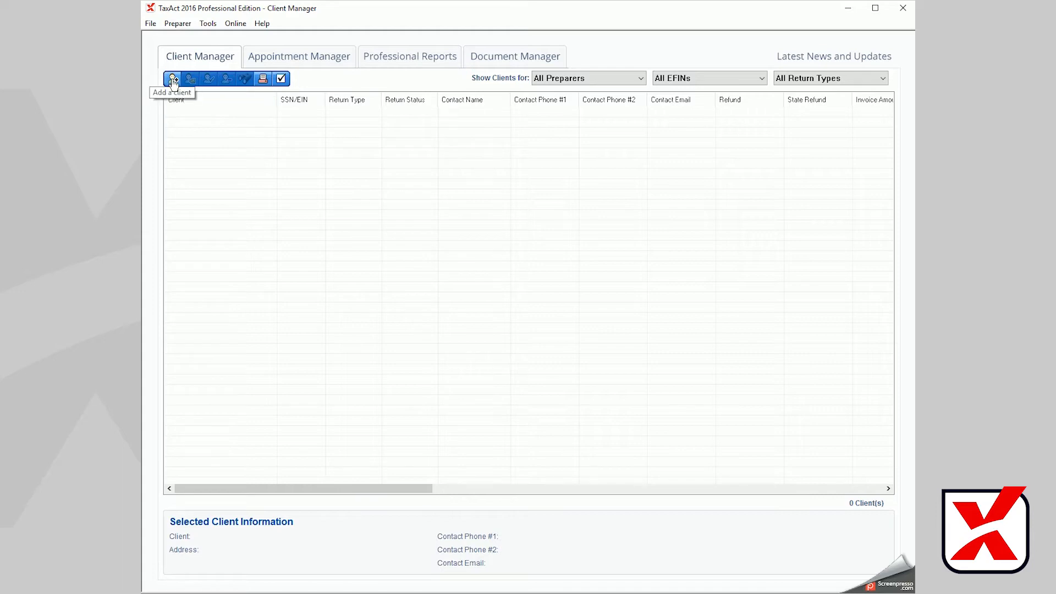
Step: Start a new 2016 client in Client Manager with the 1040 individual return type chosen
click(172, 78)
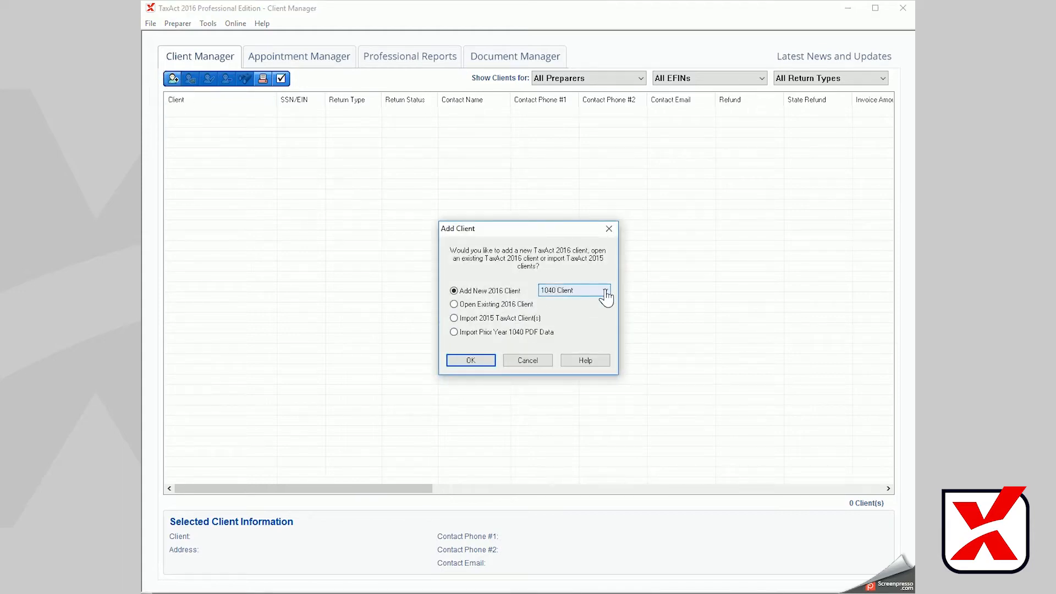
click(605, 290)
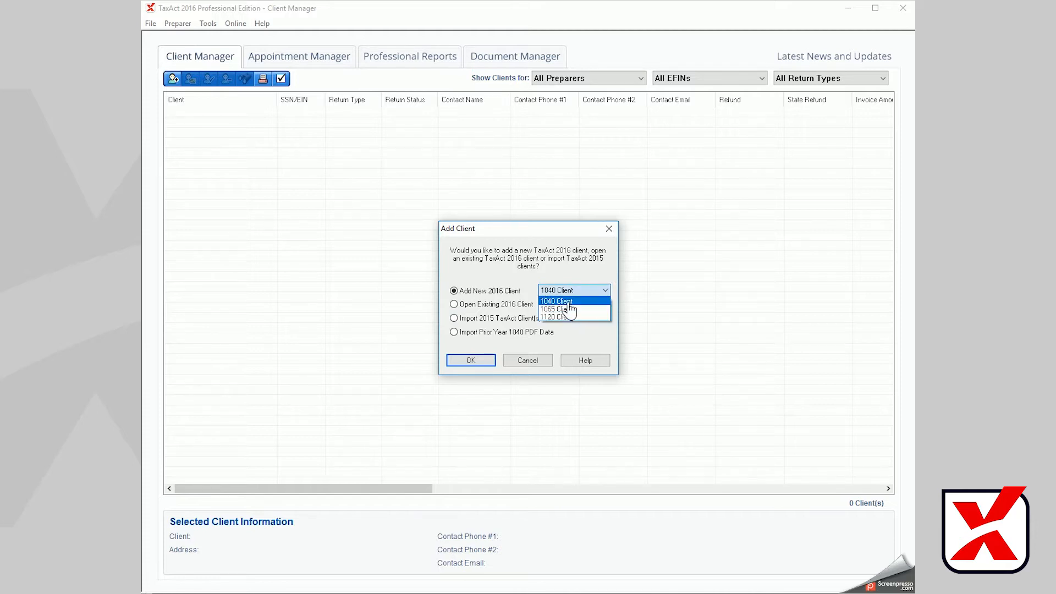
click(556, 301)
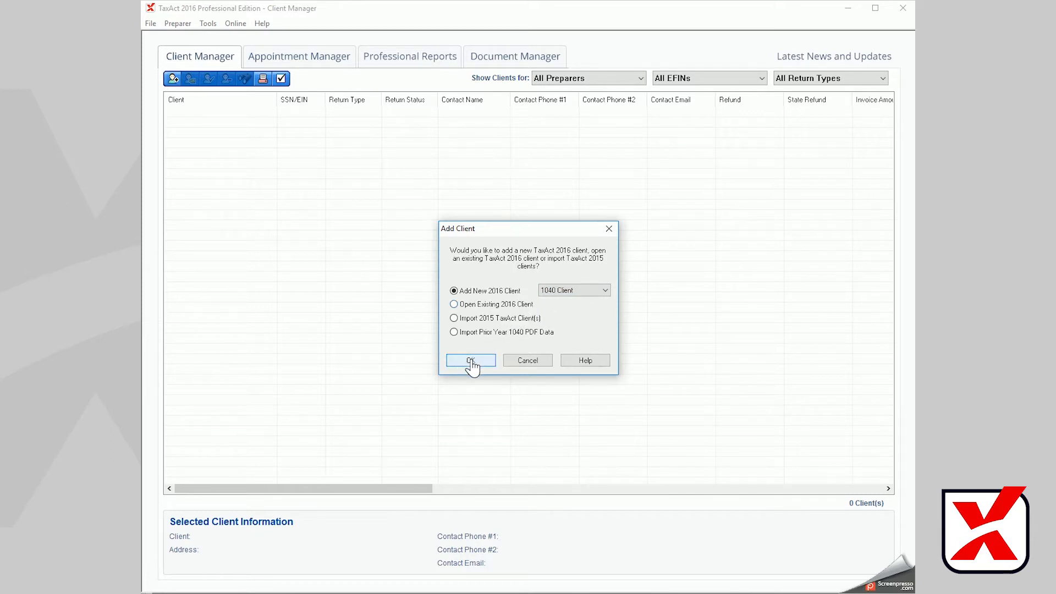
Step: Create the 1040 client John Smith with a Pennsylvania state return included
click(470, 359)
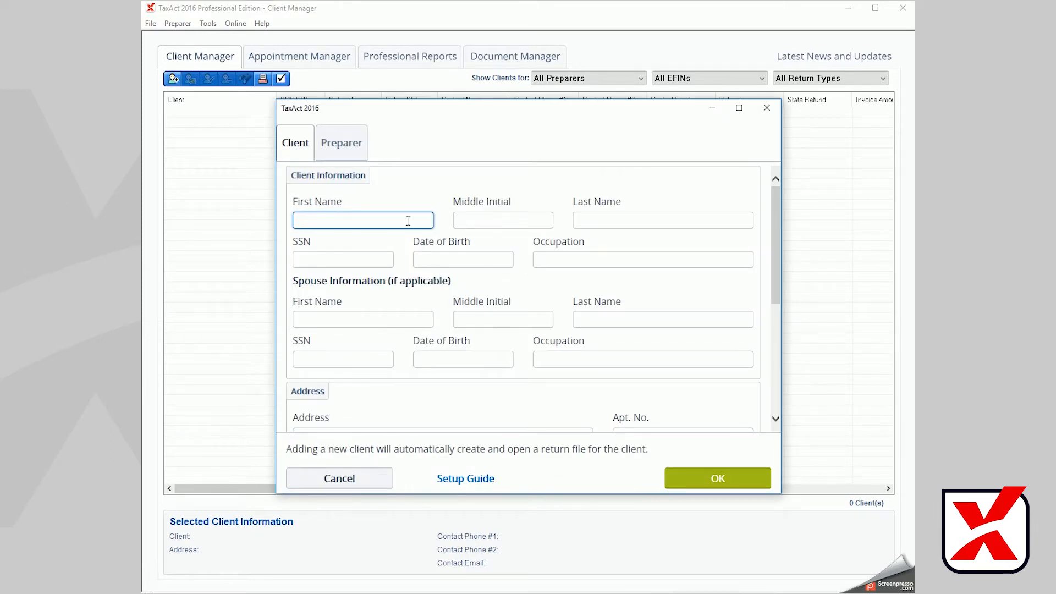
text(Jou)
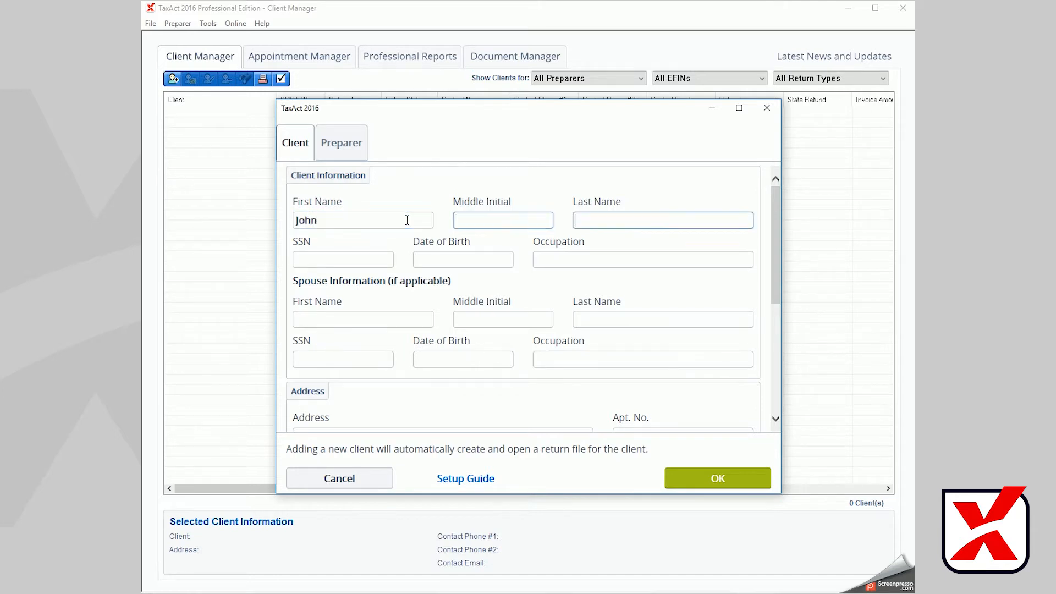
text(Smith)
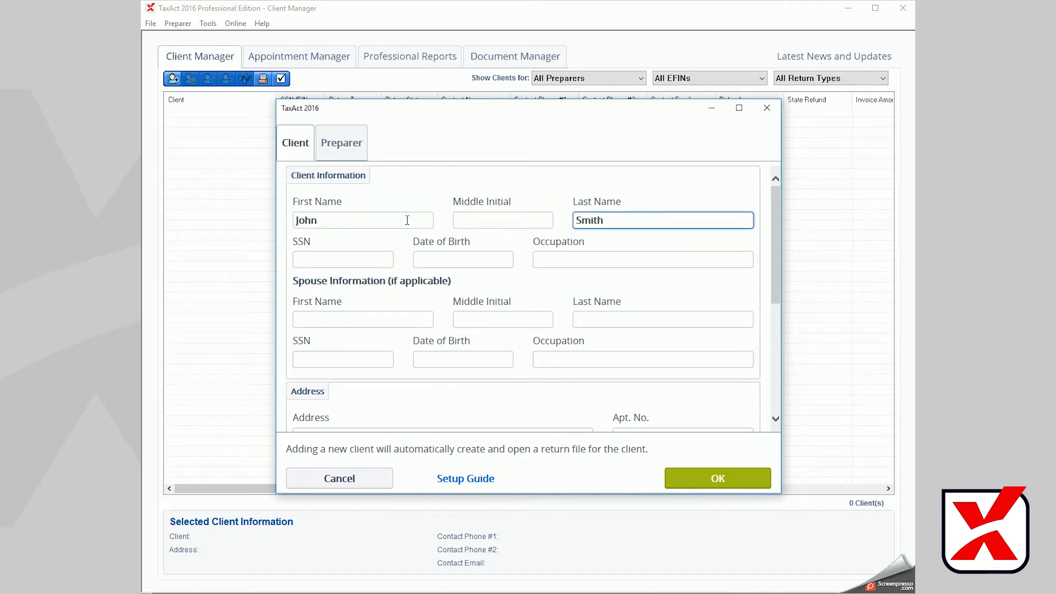
mouse_move(712, 464)
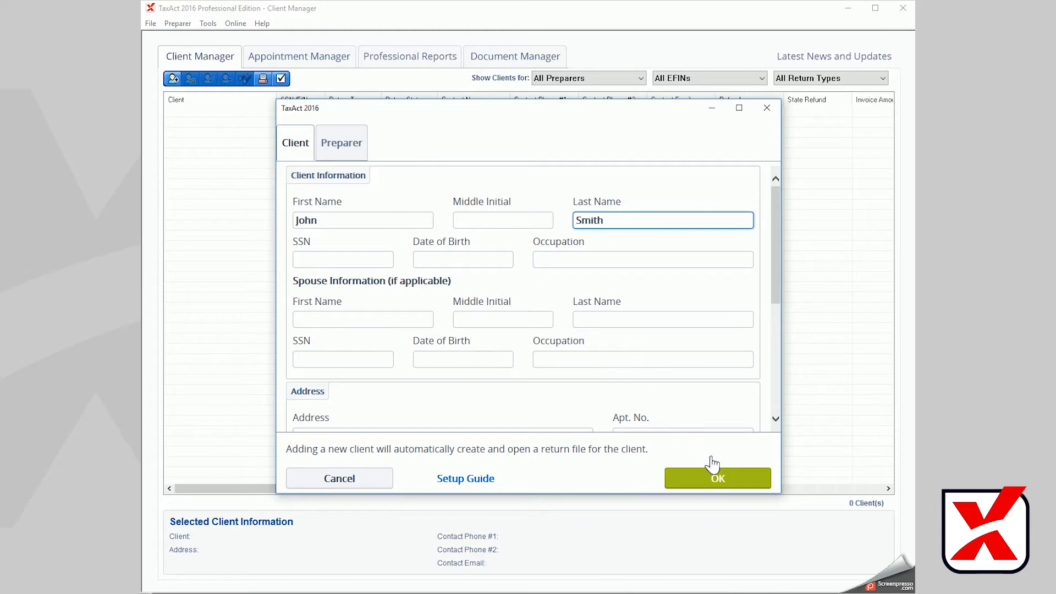
click(716, 479)
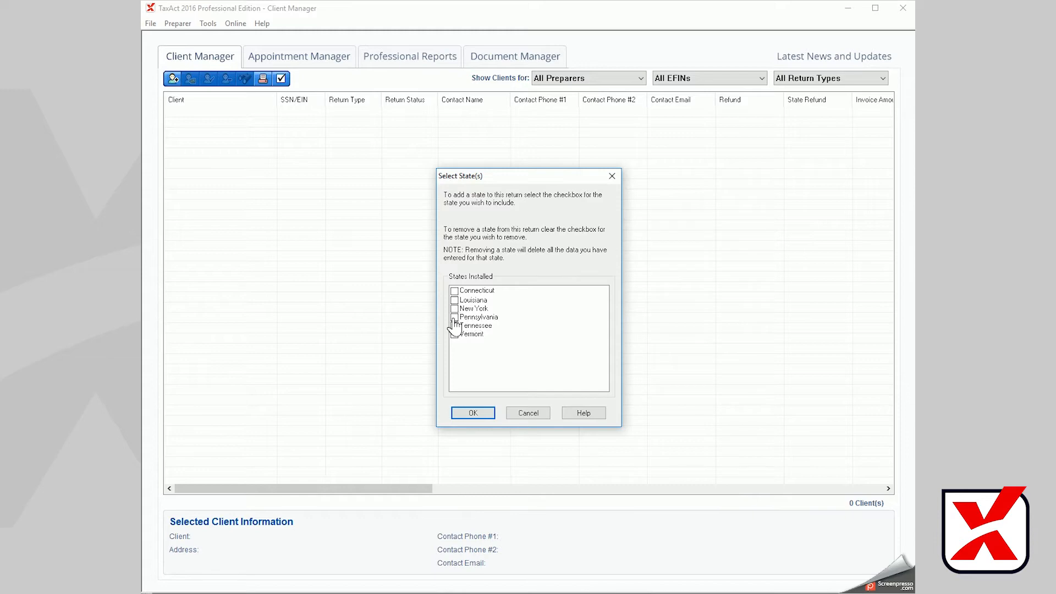
click(454, 316)
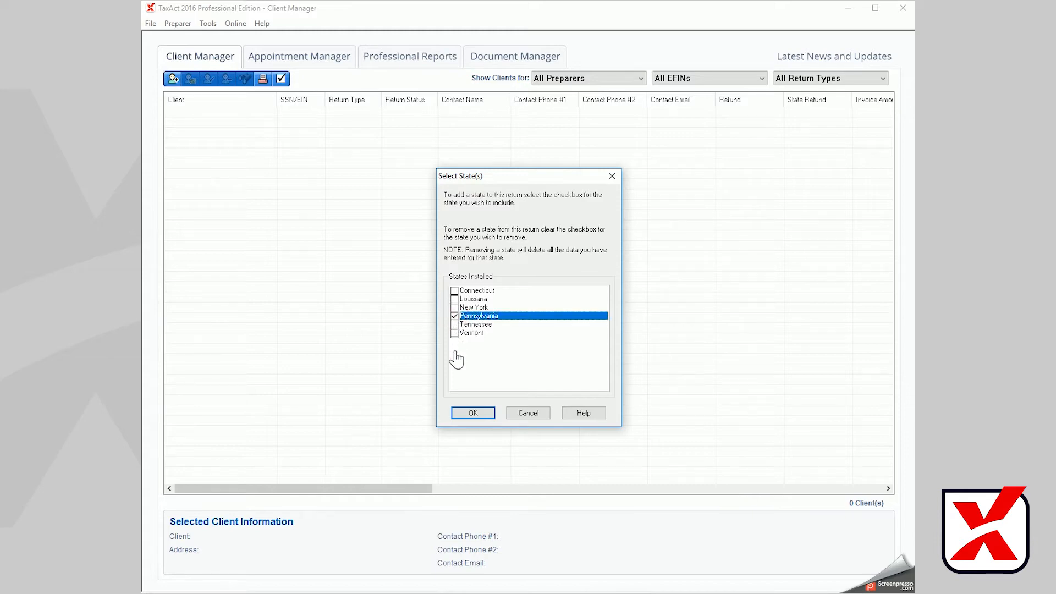
click(472, 413)
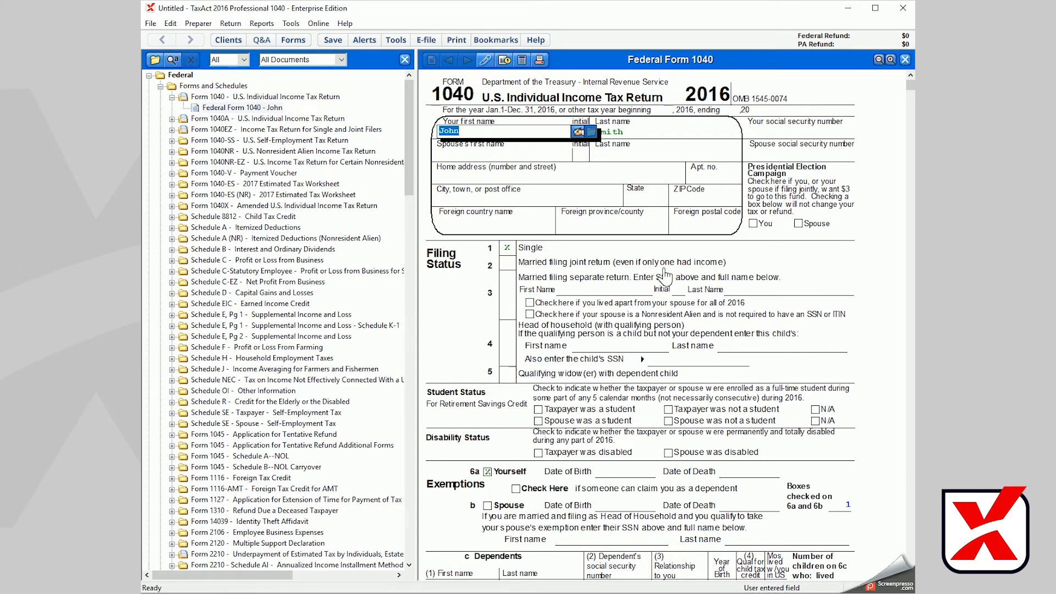
Step: Turn on AutoSave and save the return as John Smith's 2016 Individual Tax Return file
click(332, 40)
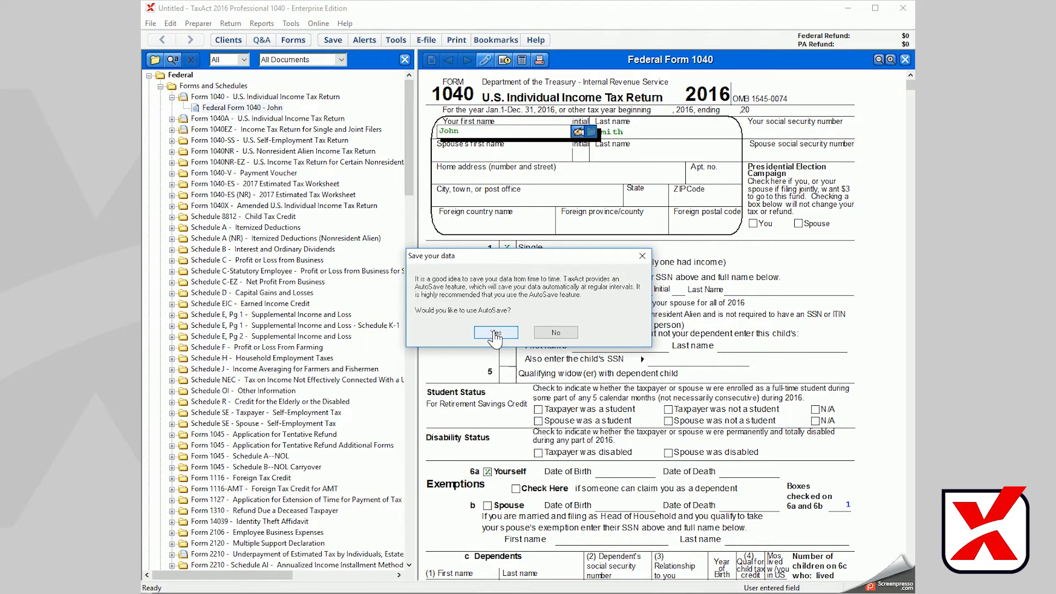
click(497, 333)
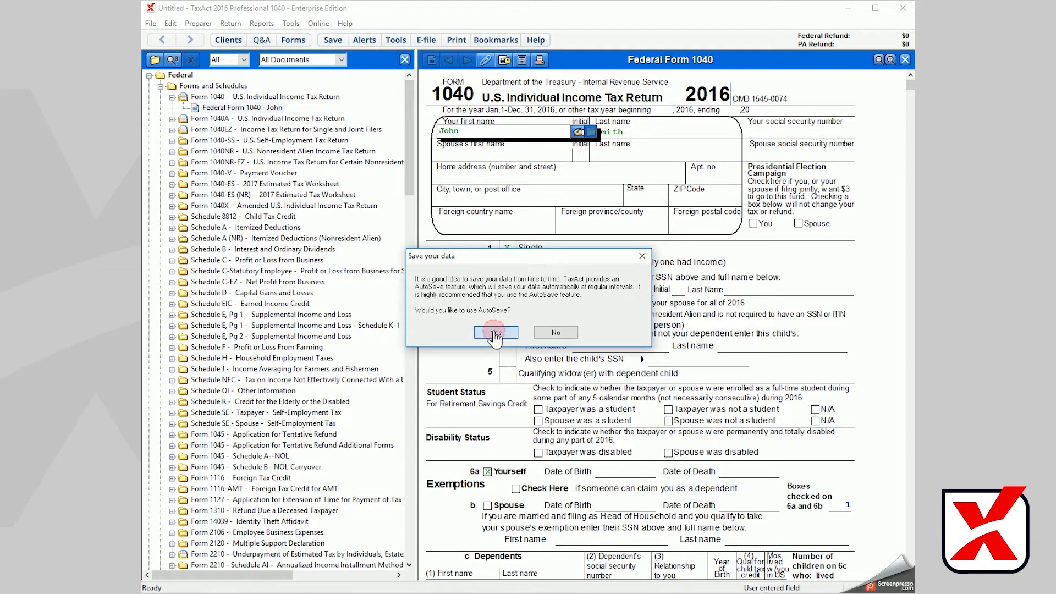
click(495, 332)
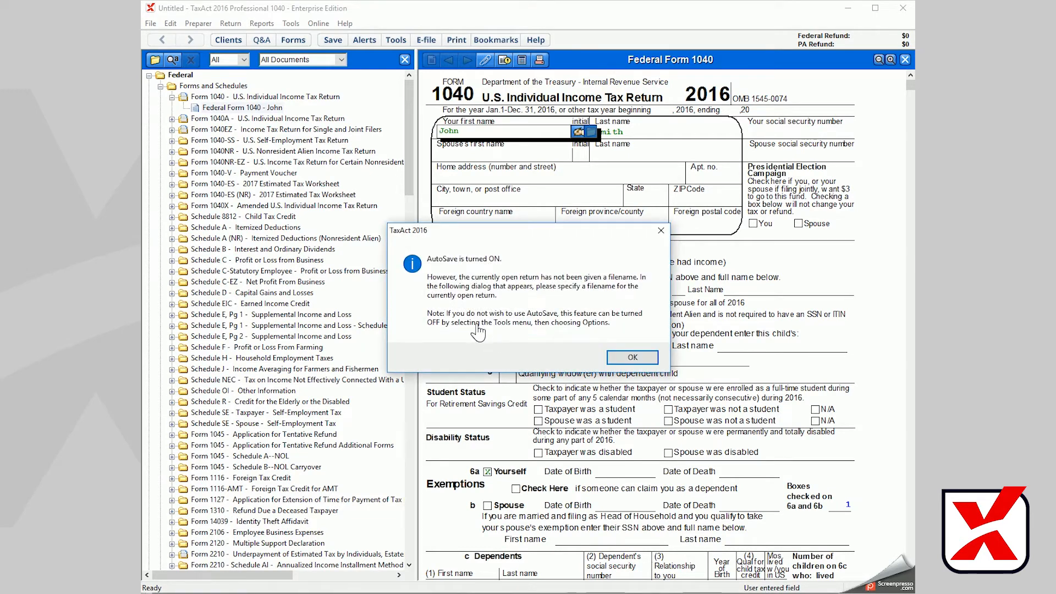
mouse_move(637, 346)
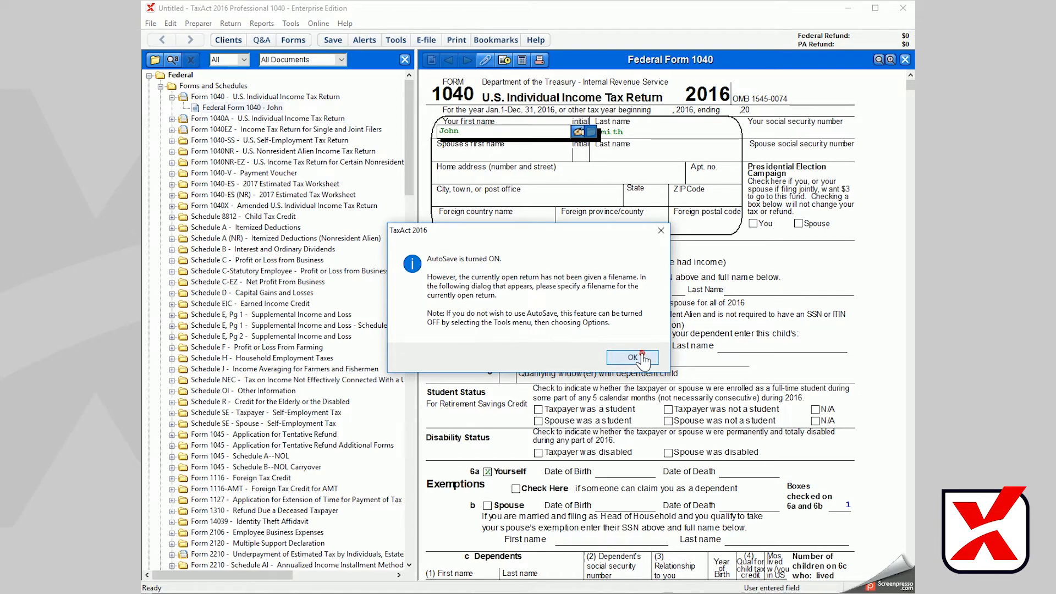
click(630, 356)
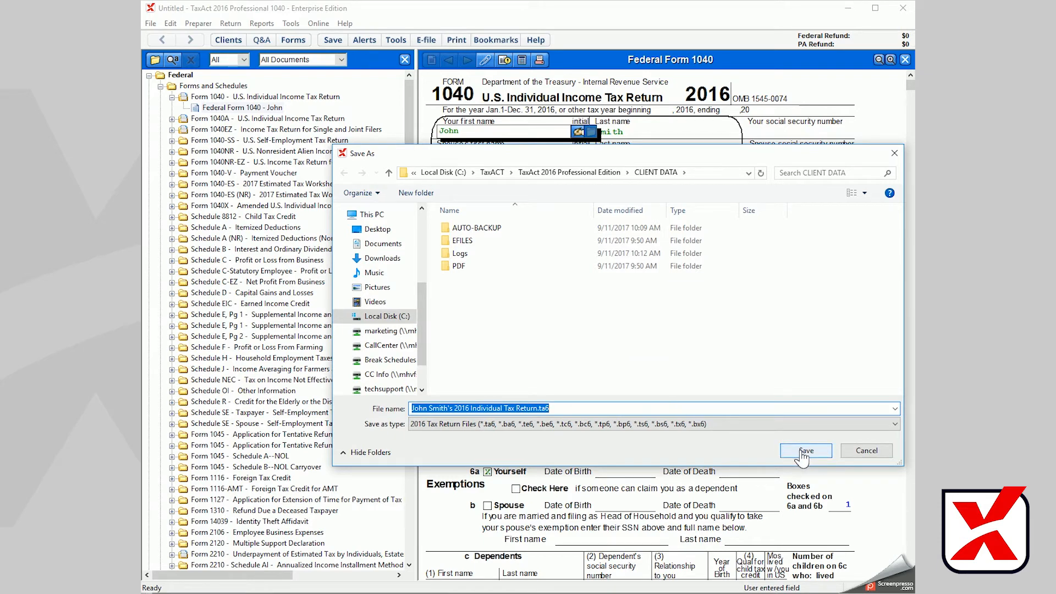
click(805, 450)
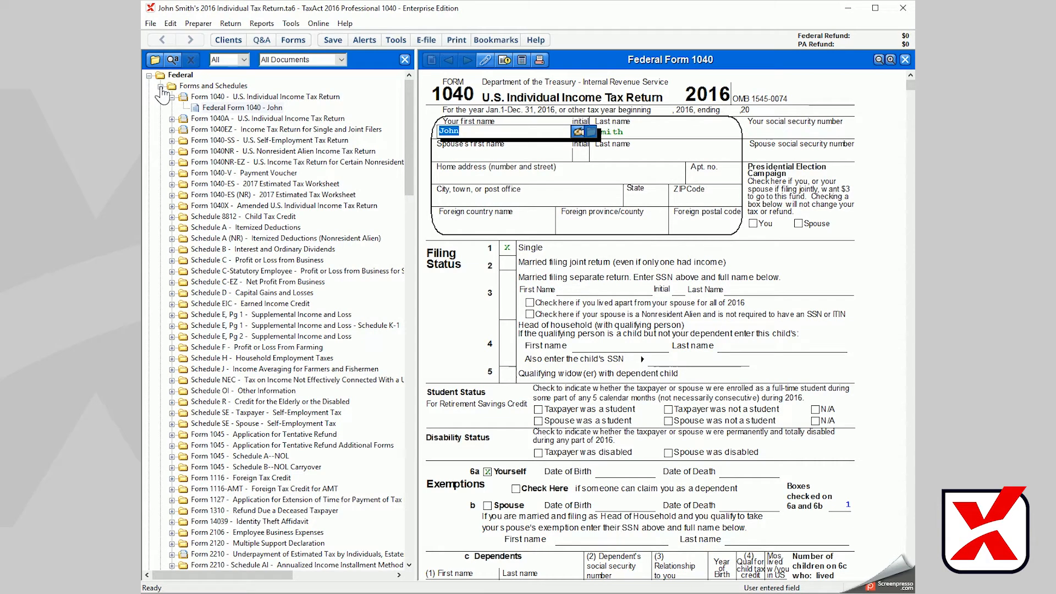
Step: Locate John's Federal Form W-2 under Documents Received in the Forms tree
click(161, 86)
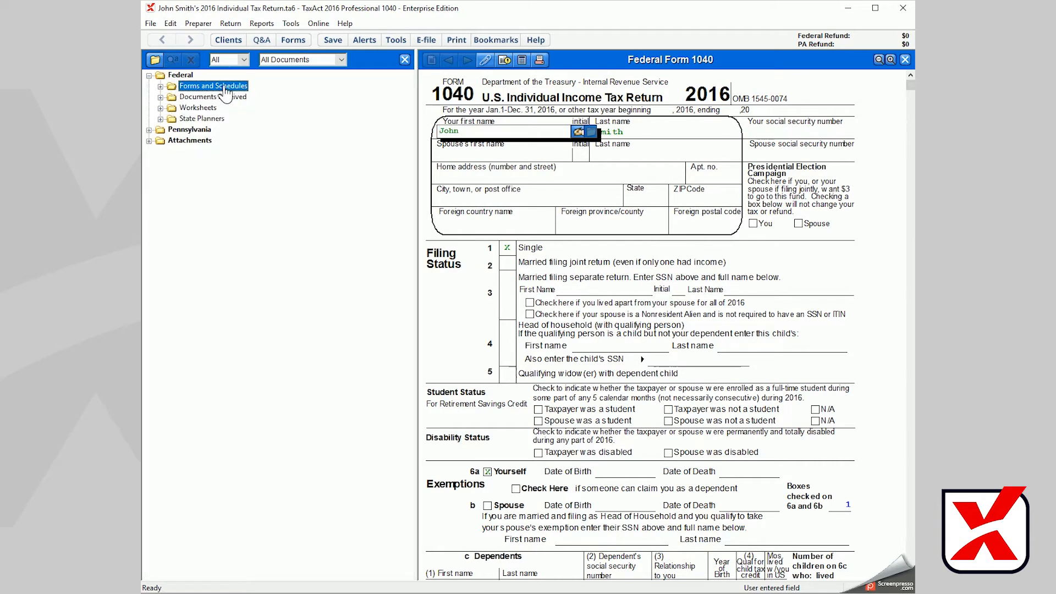
click(212, 97)
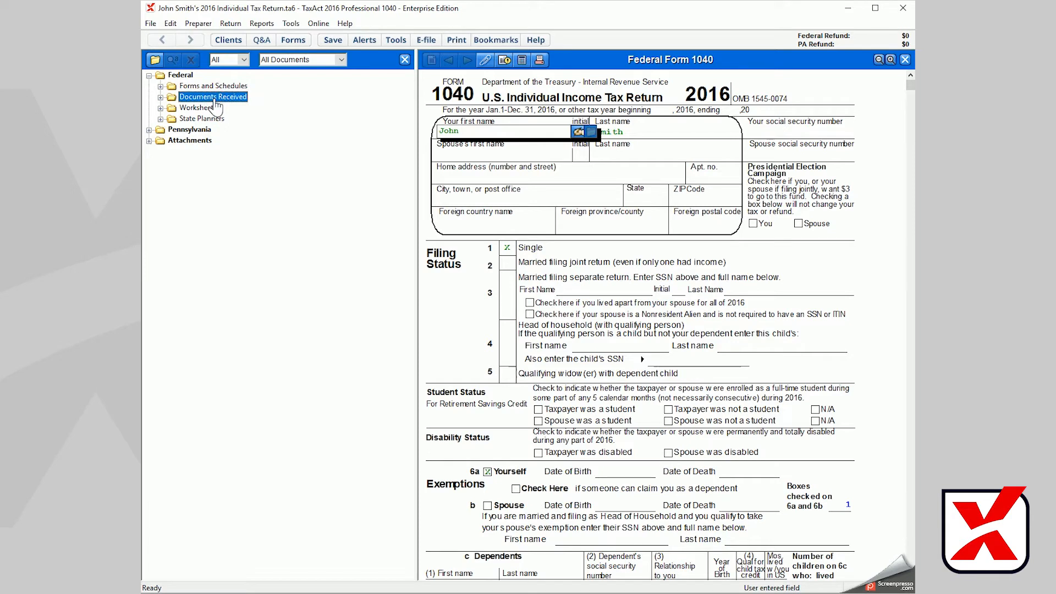
click(198, 107)
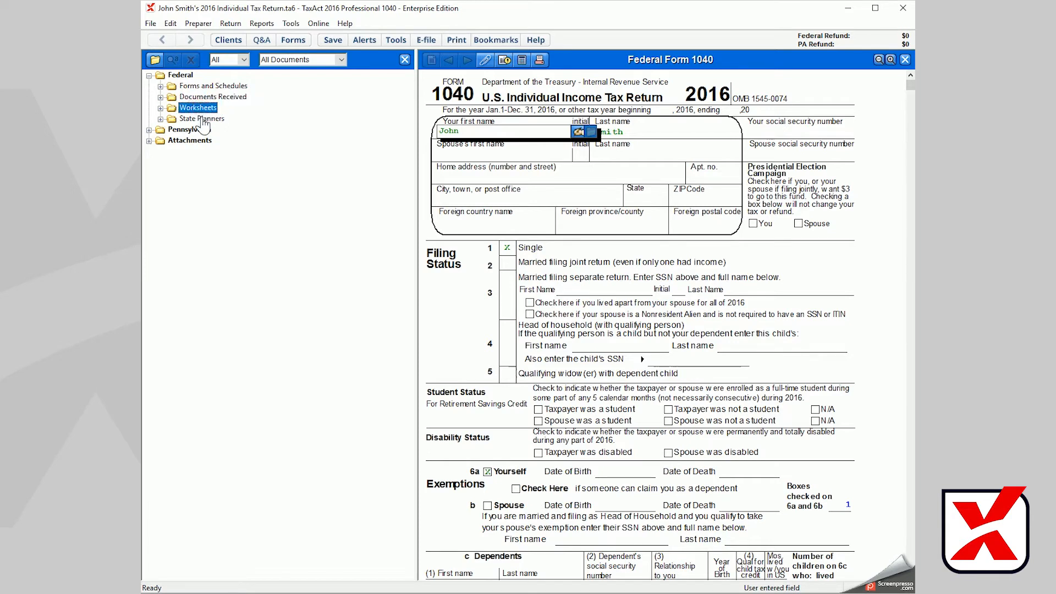
click(203, 119)
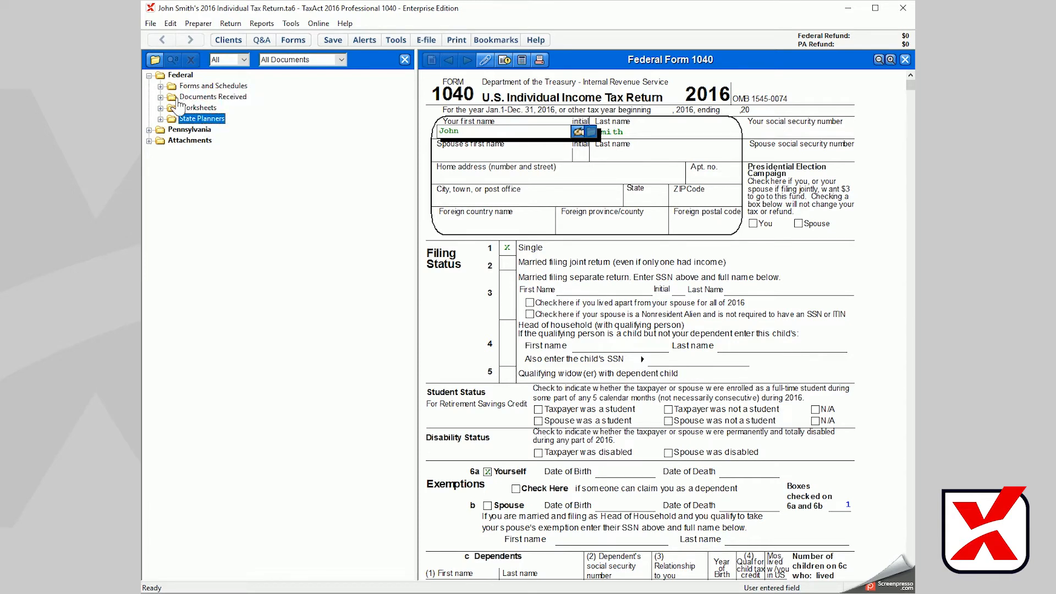
click(215, 97)
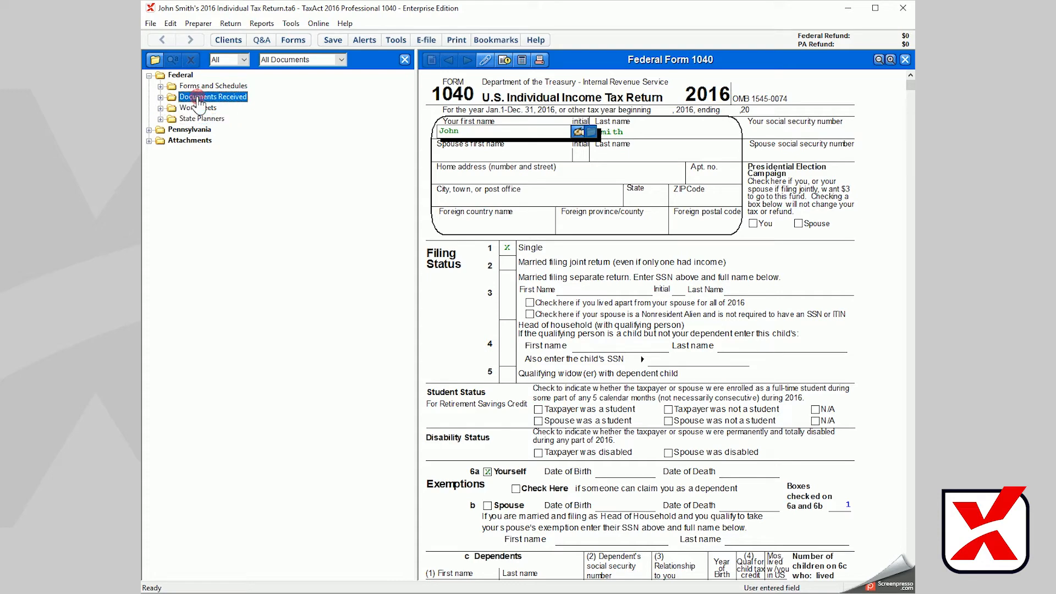
click(160, 97)
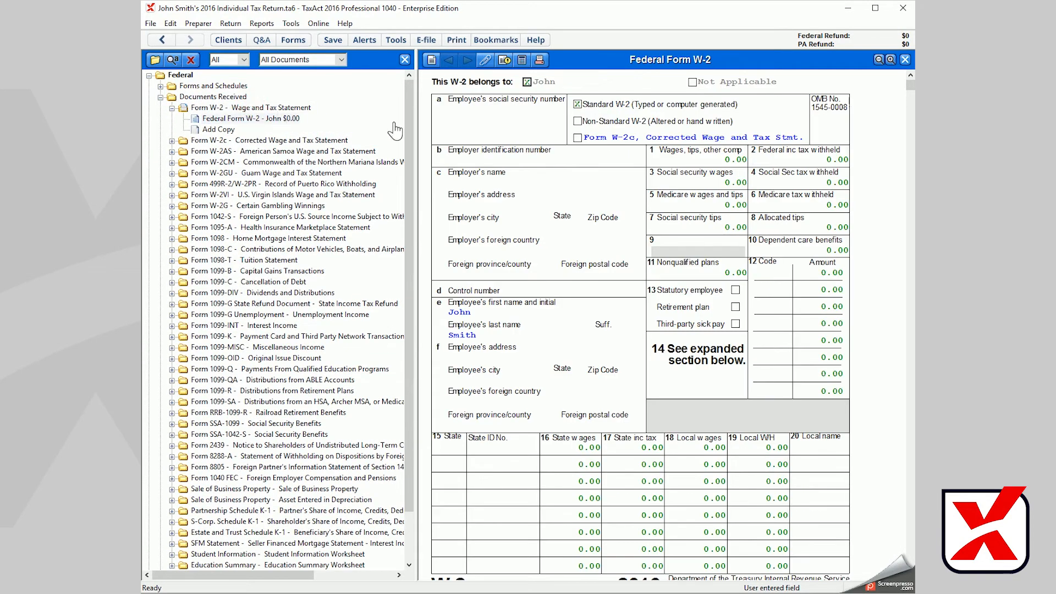
Step: Record 10000 in wages in box 1 of the W-2
click(698, 160)
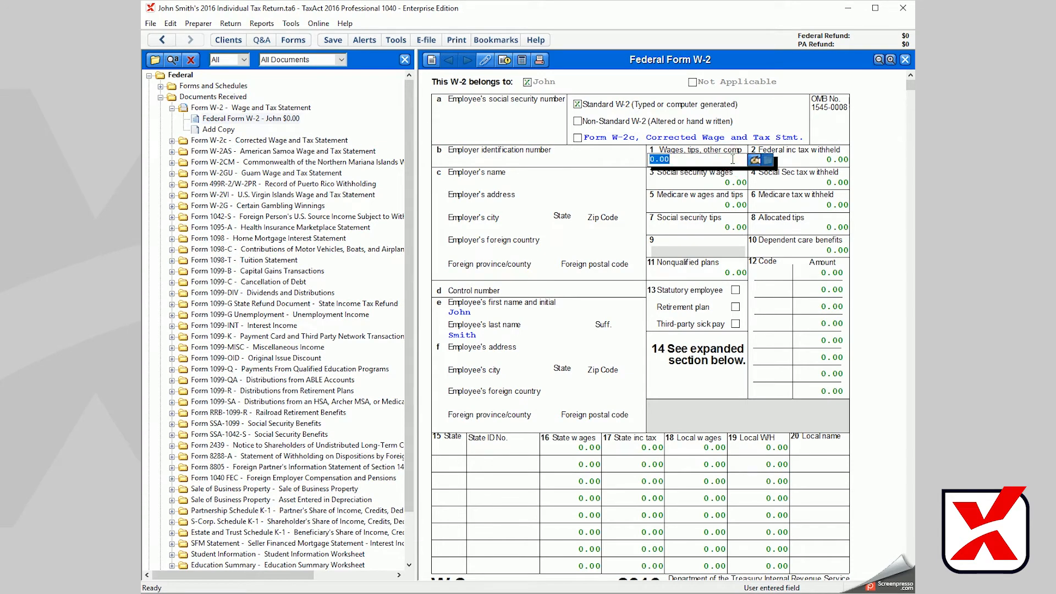
text(10000)
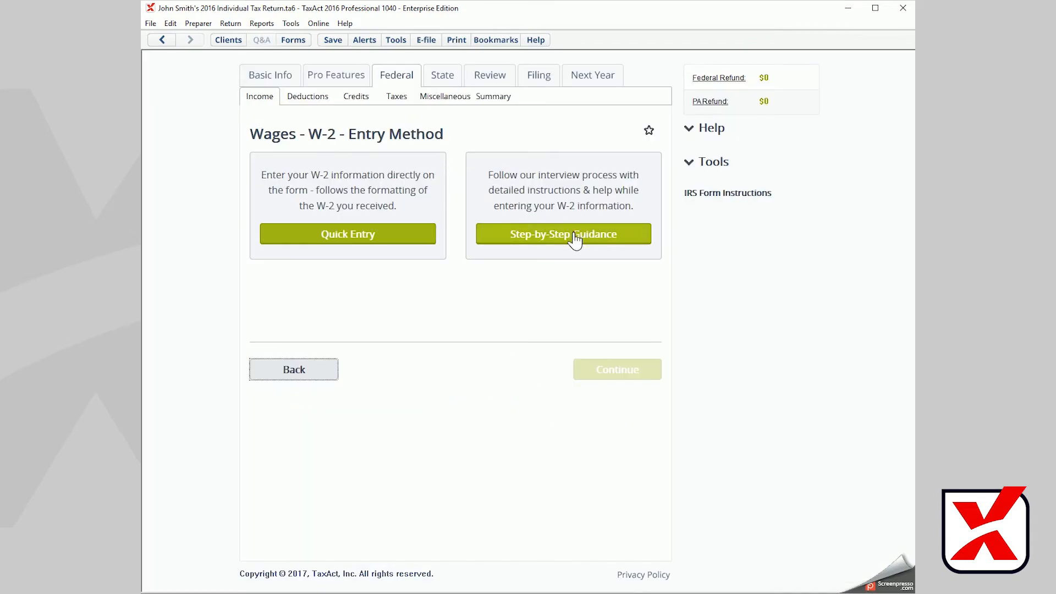
Step: In the guided W-2 interview enter employer ID 12-3456789 and employer name My Employer
click(563, 233)
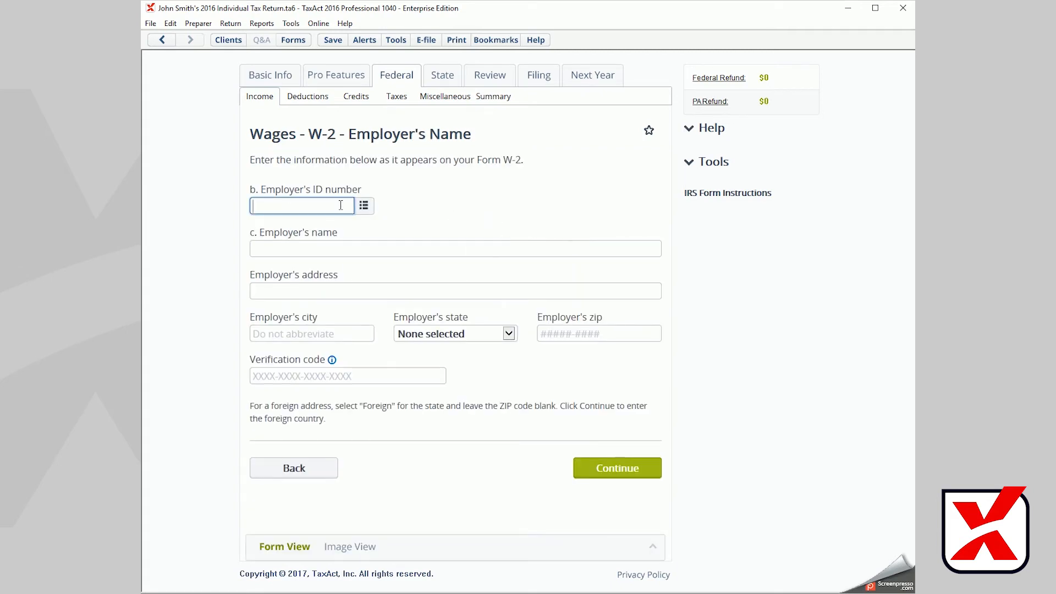
text(12-3456)
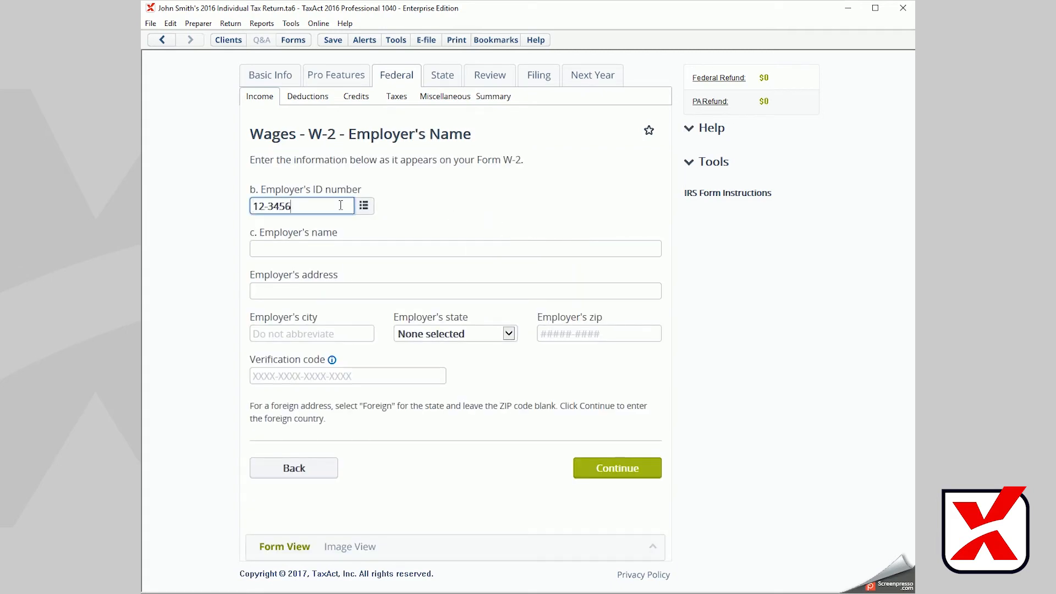
text(789)
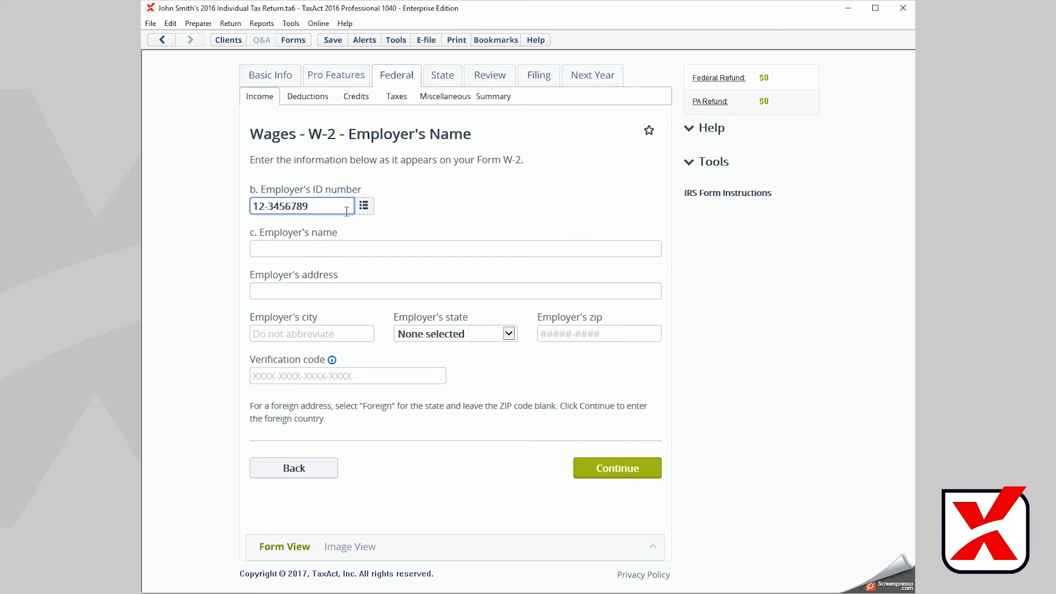
click(454, 247)
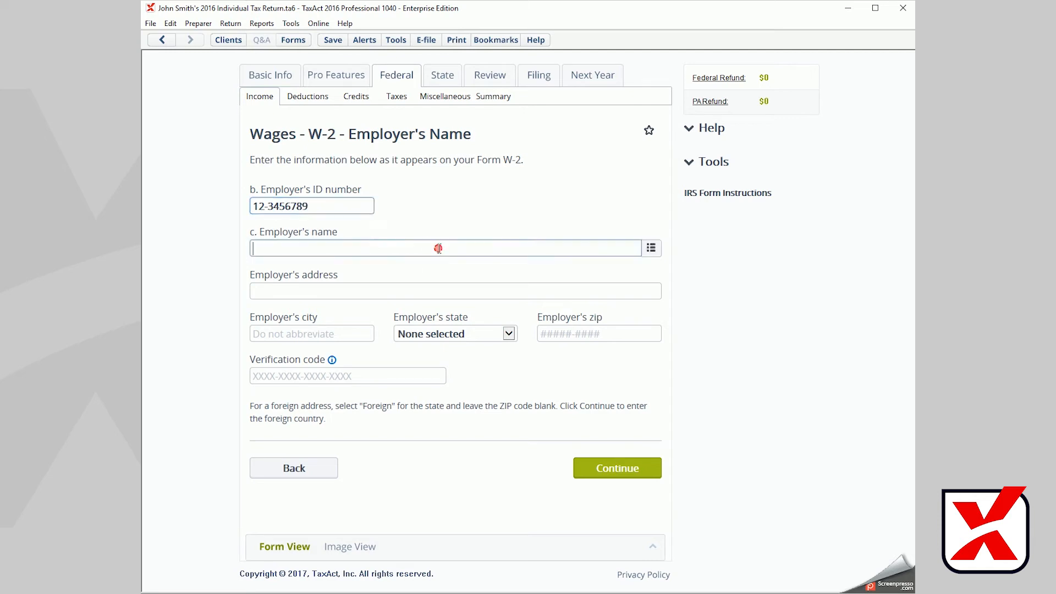
text(My Empl)
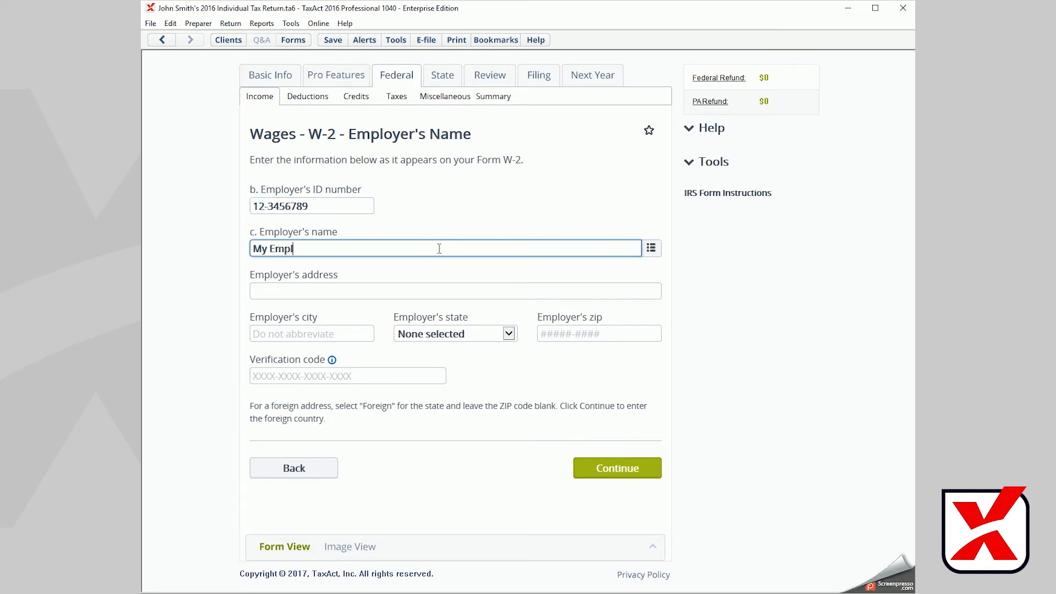
text(oyer)
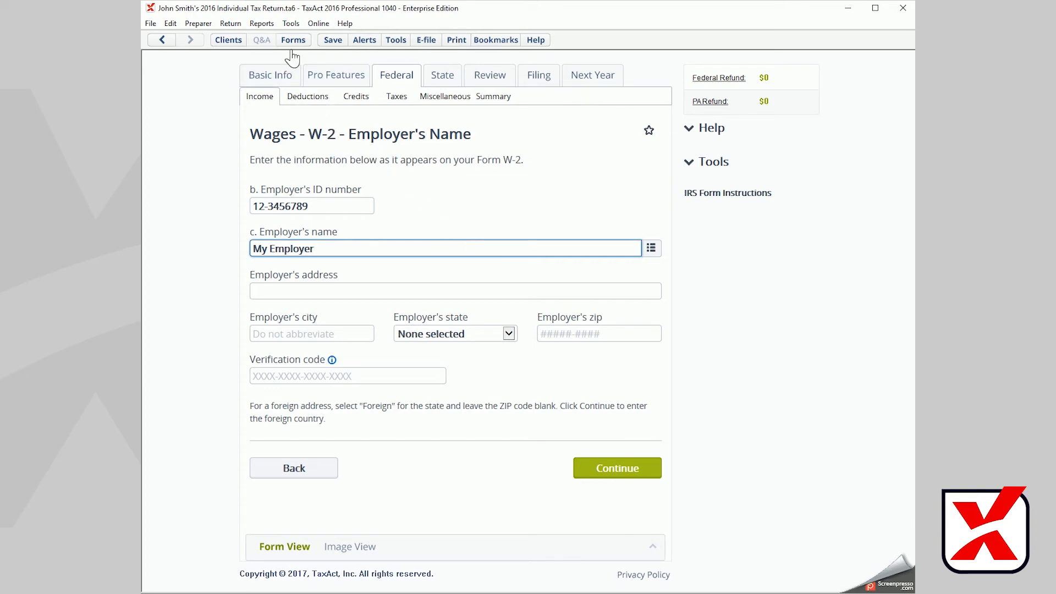
mouse_move(293, 39)
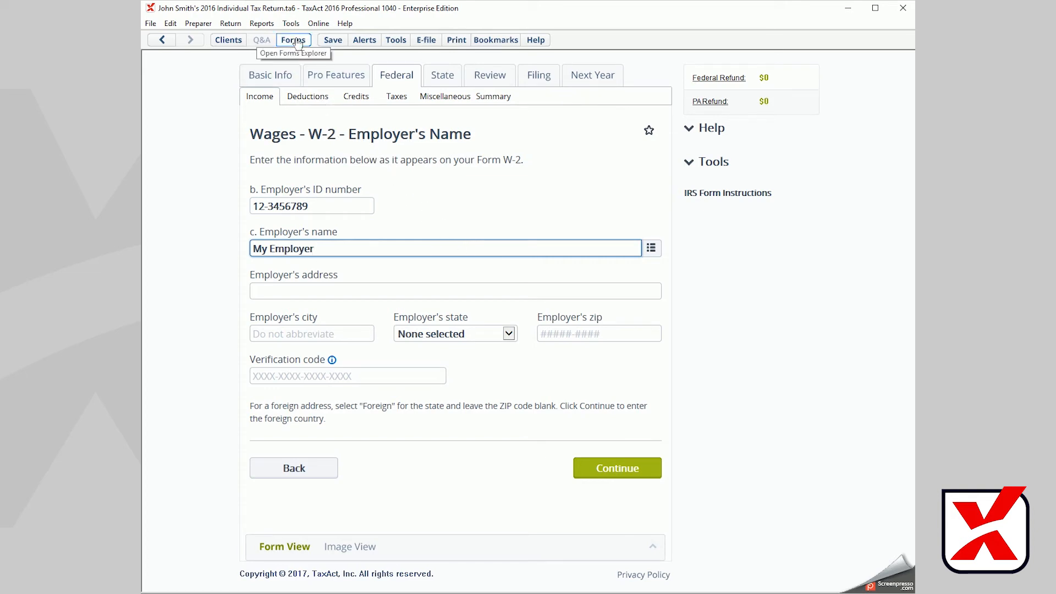
Step: Review the synced employer details on the W-2 form, then return to Client Manager listing John Smith
click(293, 39)
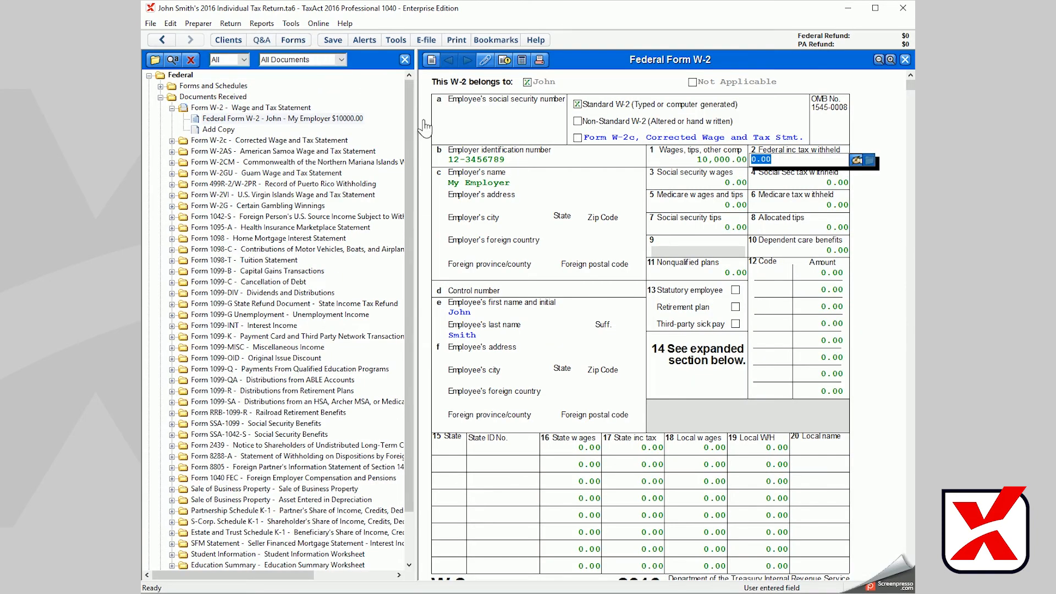
click(476, 159)
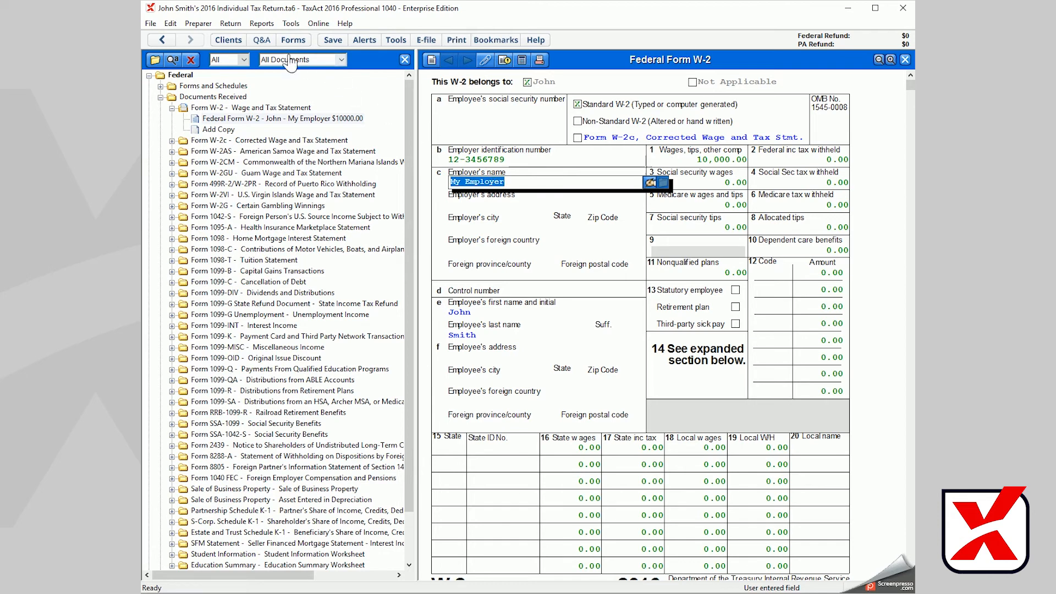
mouse_move(228, 39)
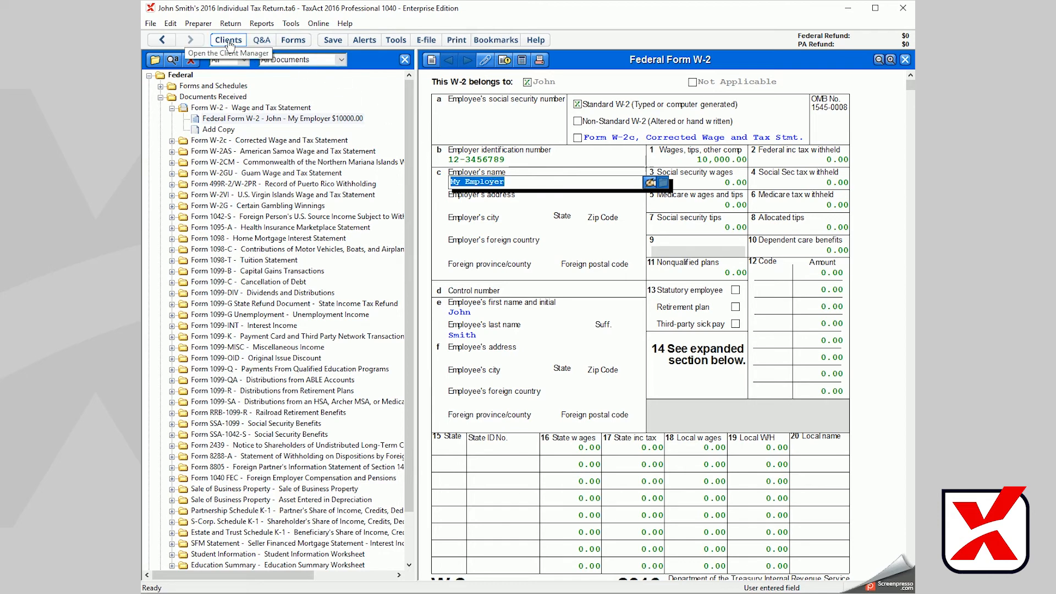
click(227, 39)
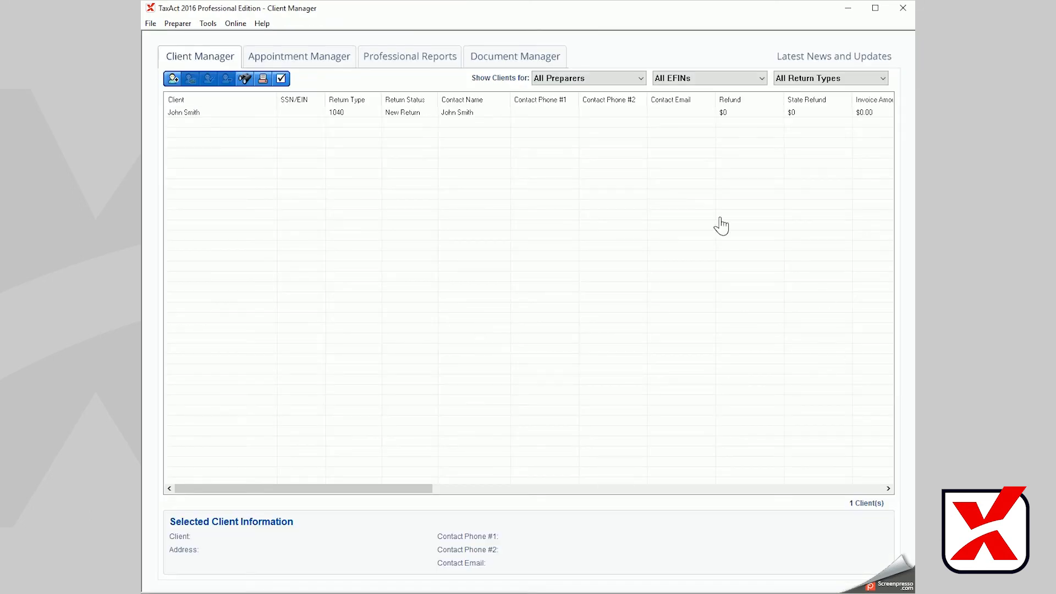
Step: Select John Smith's return and bring up a fresh Add Client prompt
click(188, 112)
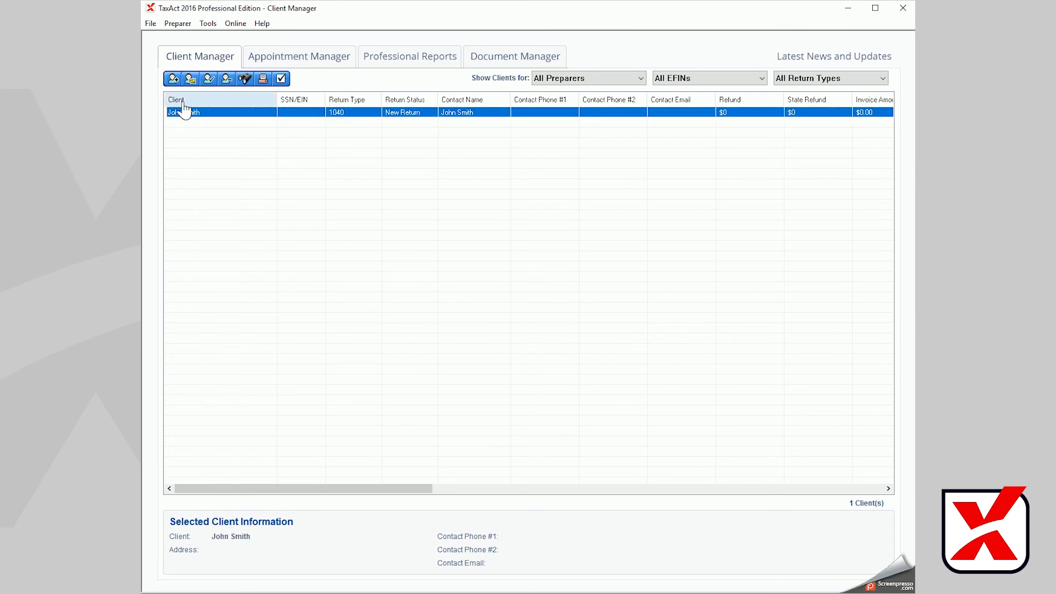
mouse_move(172, 79)
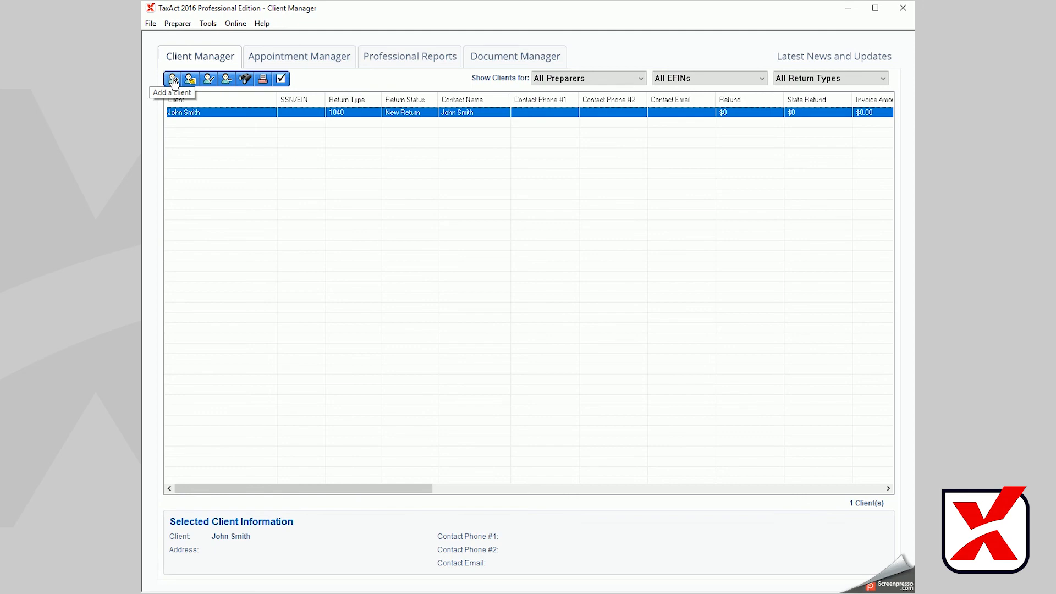
click(172, 79)
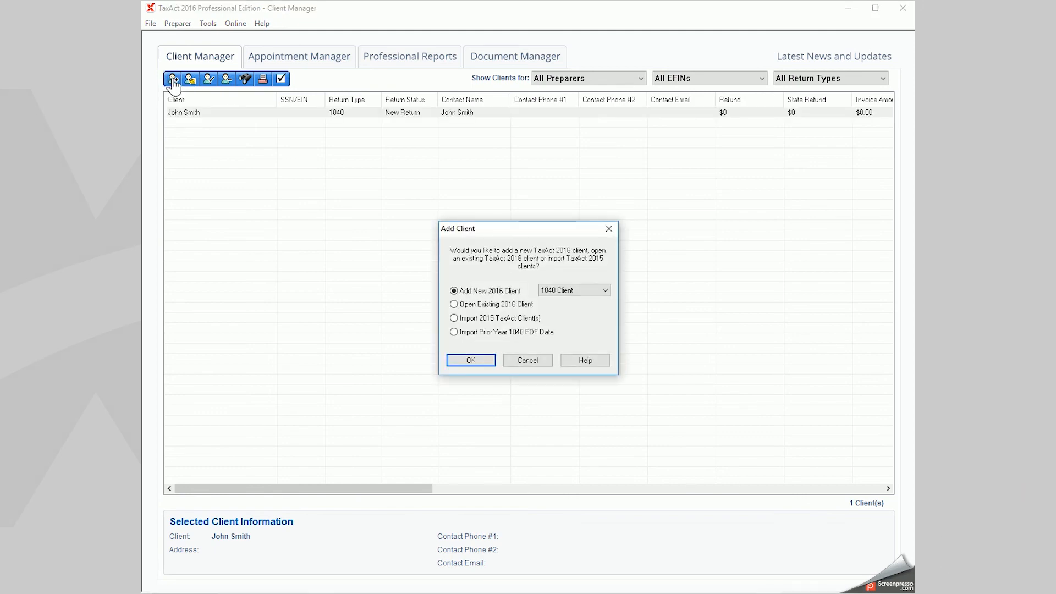